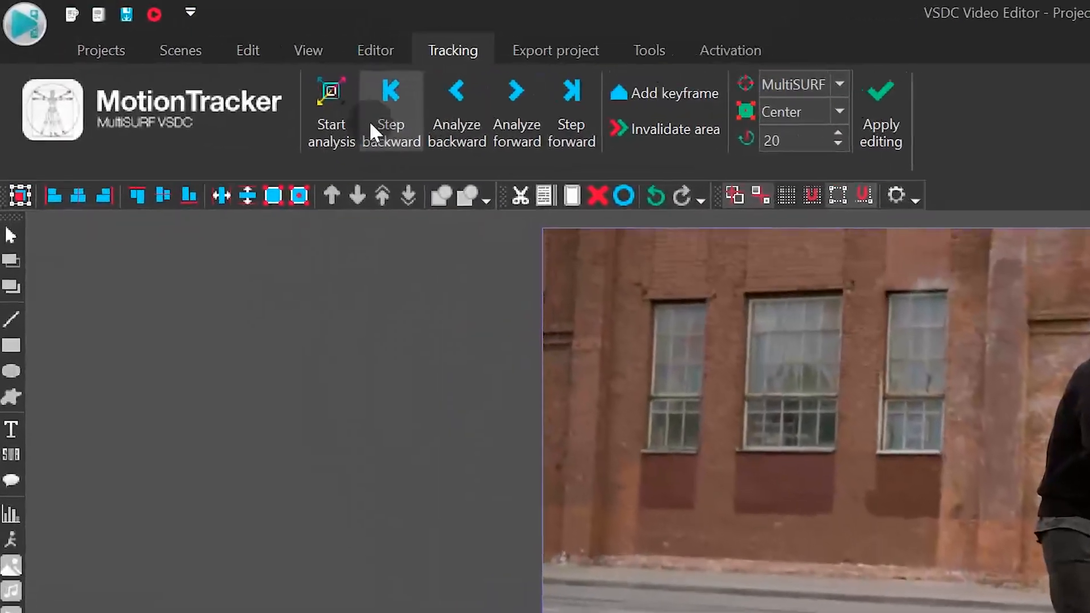
Step: Run the MotionTracker analysis on the dancer's head and apply the tracked movement
click(332, 108)
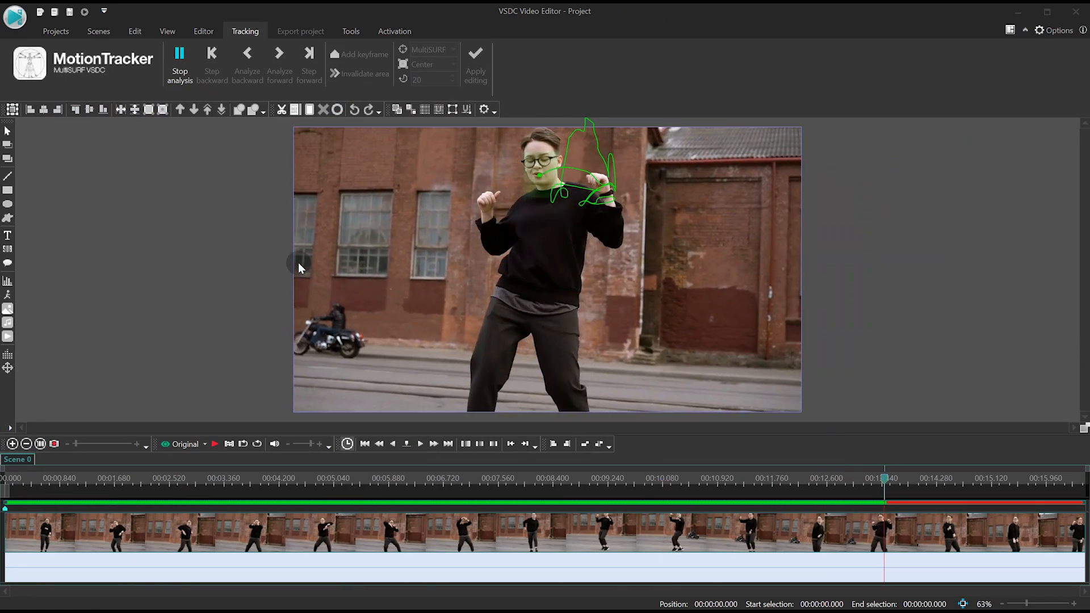
click(180, 62)
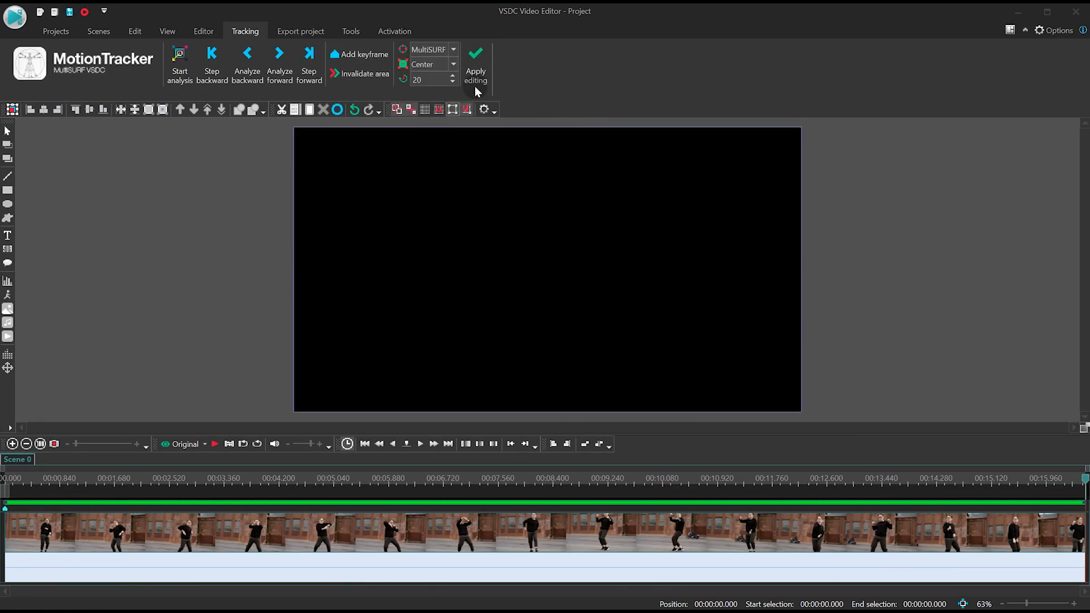
click(476, 62)
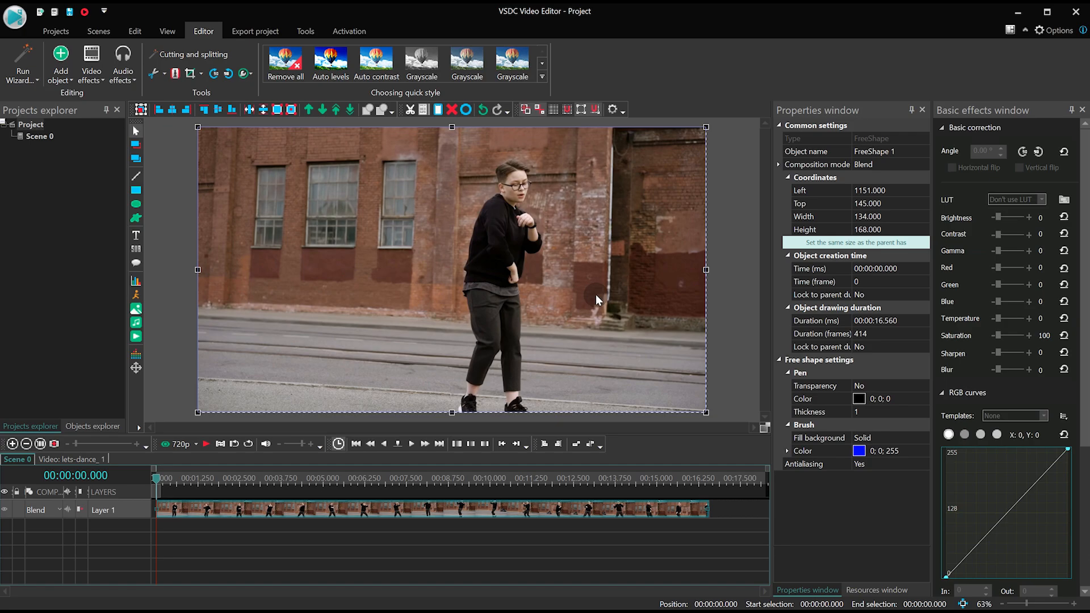
mouse_move(297, 506)
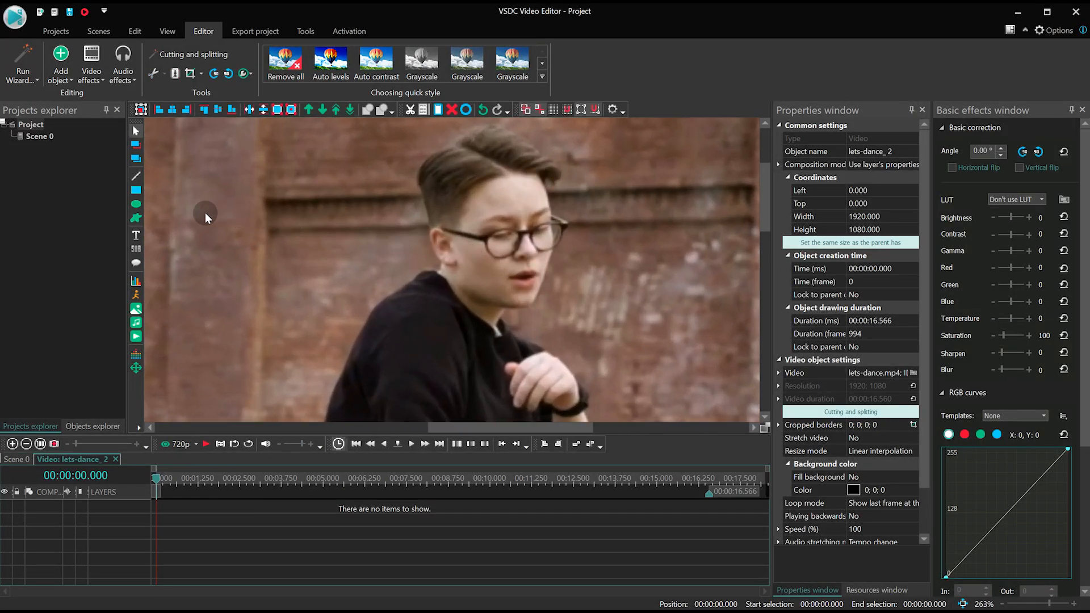
mouse_move(135, 204)
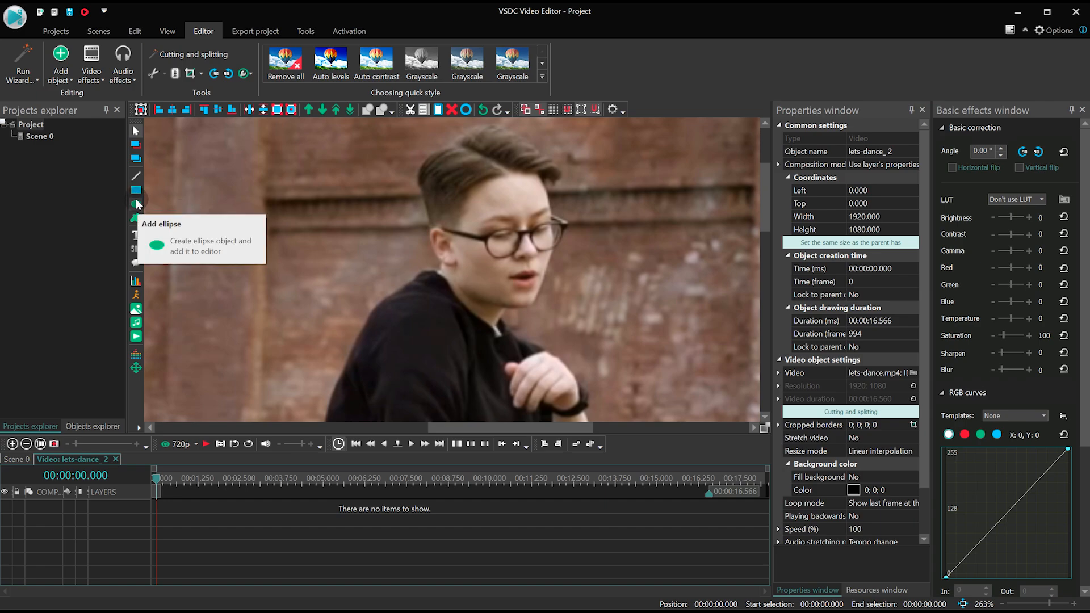
mouse_move(137, 219)
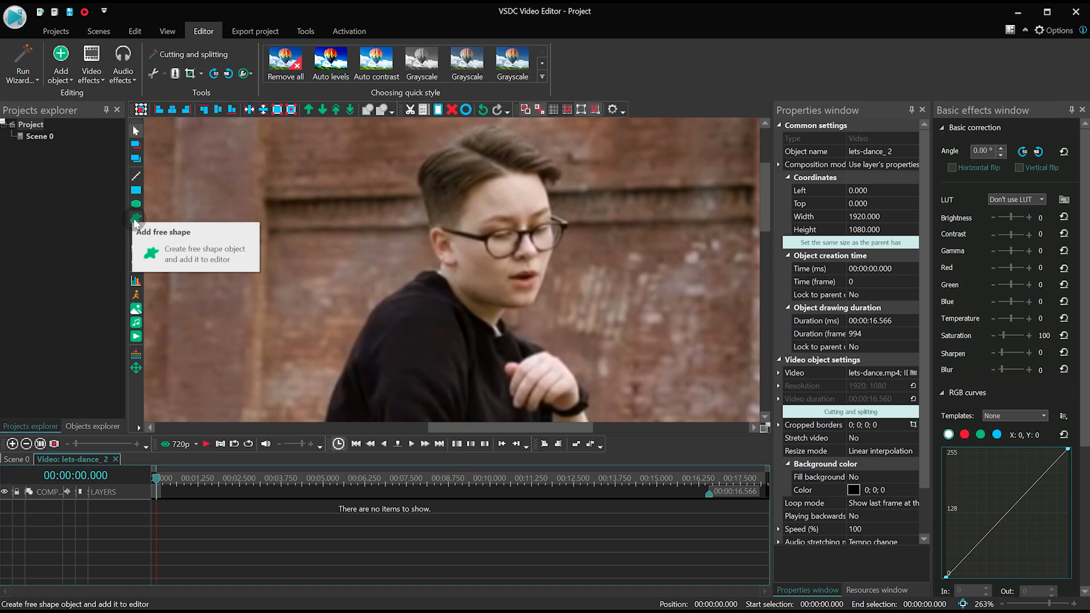
Step: Draw a black-filled free shape around the dancer's head on a new layer in lets-dance_2
click(135, 222)
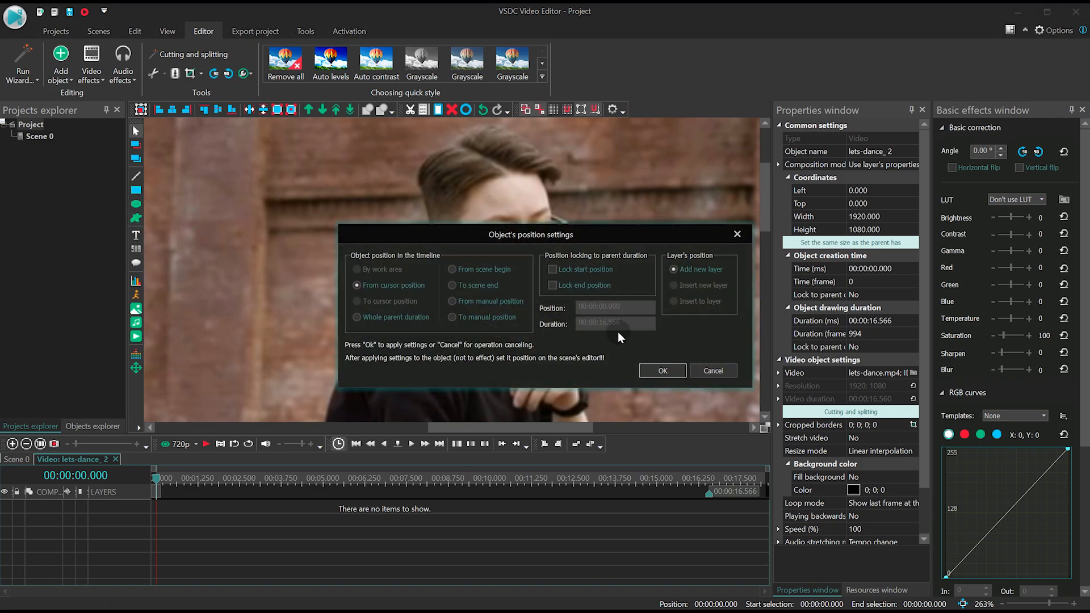
click(661, 370)
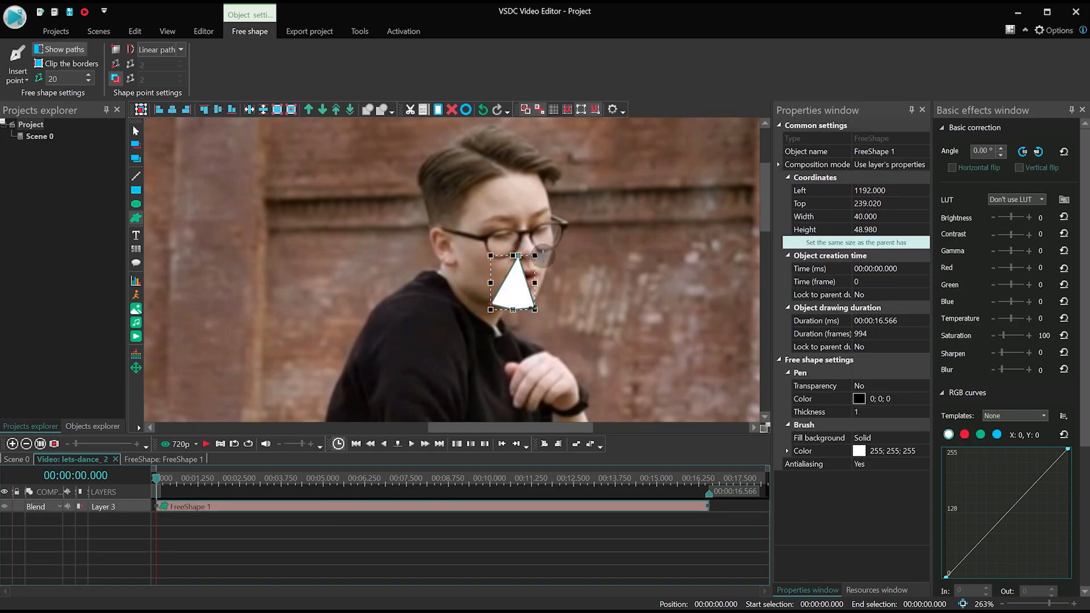
drag(535, 255, 587, 229)
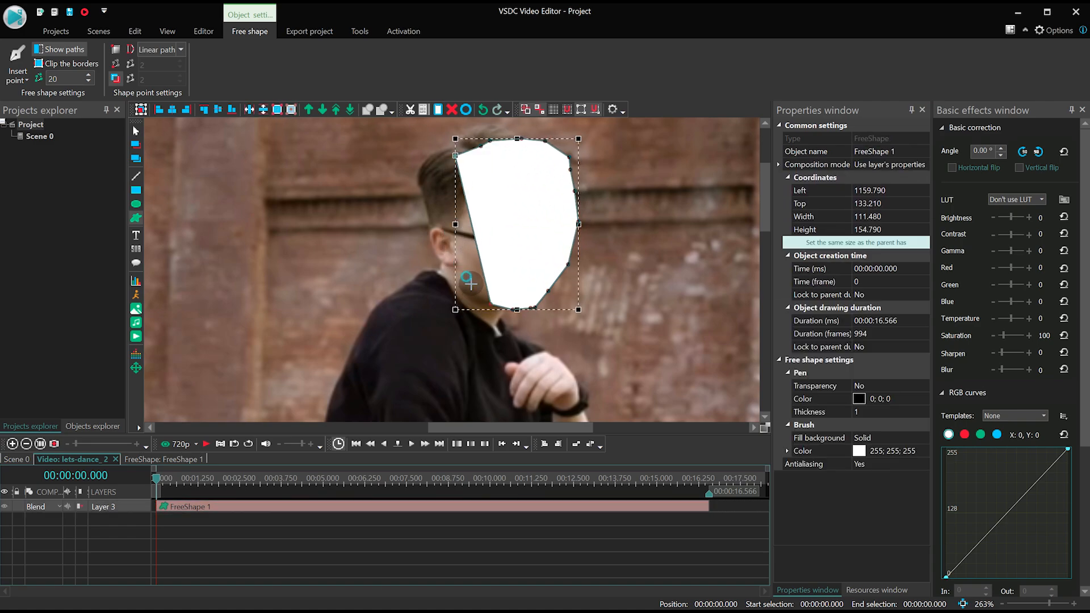
drag(456, 282, 473, 291)
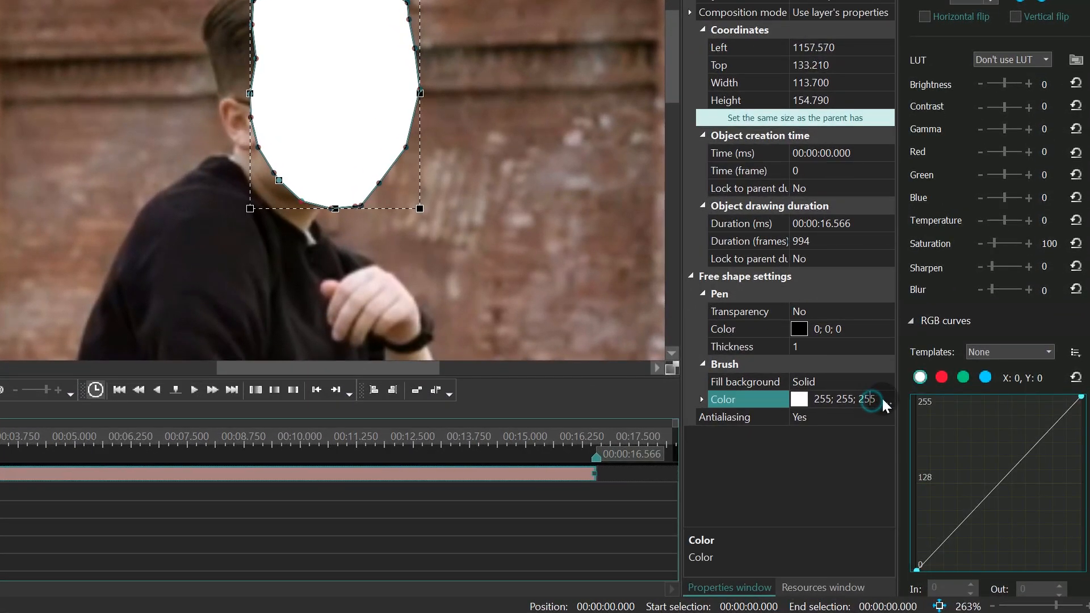
click(799, 398)
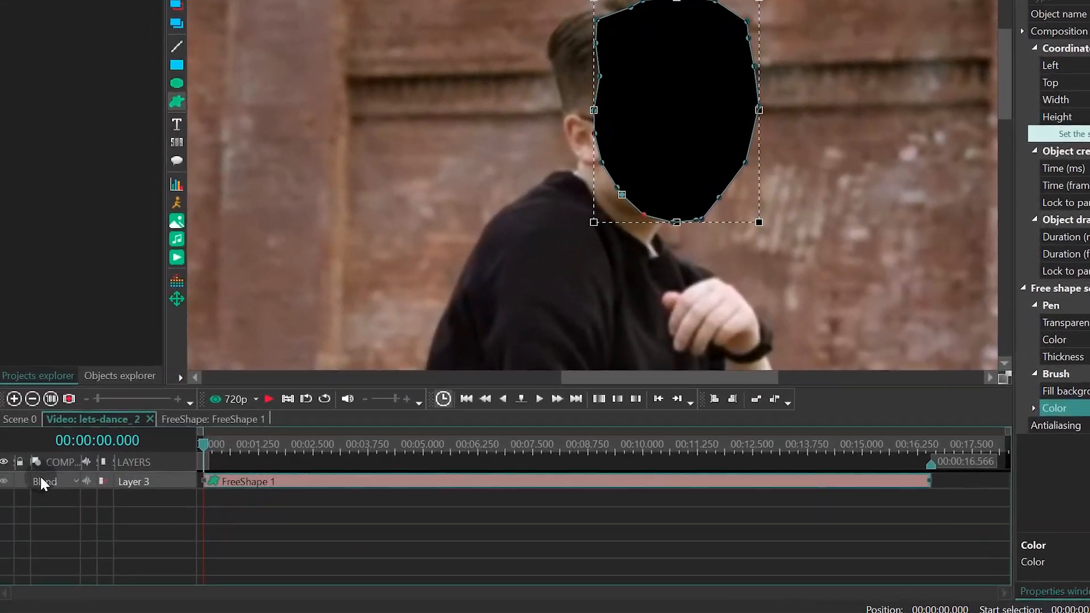
click(44, 481)
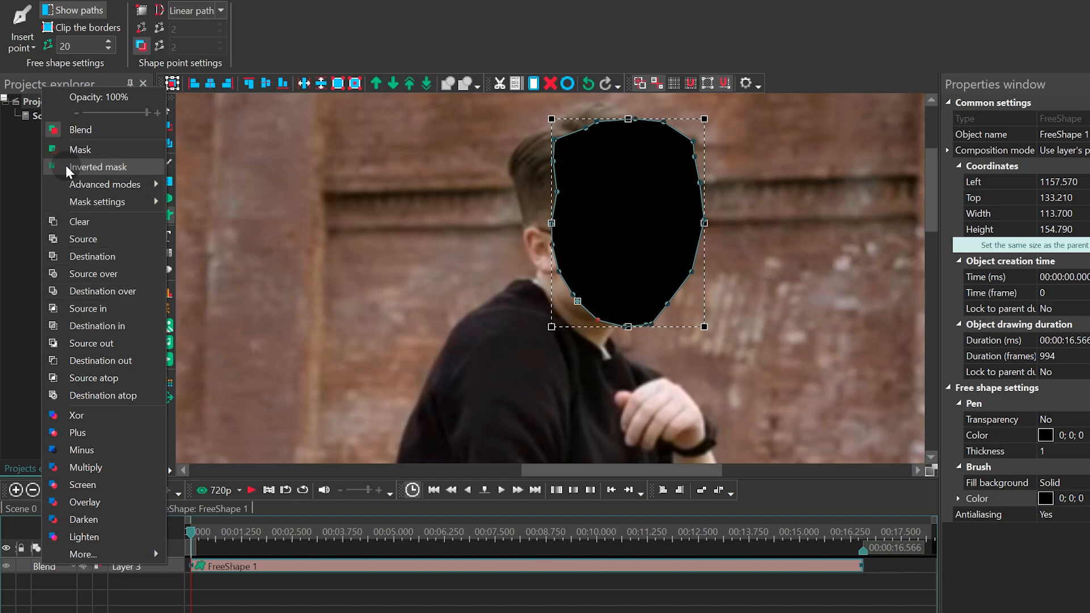
Step: Set the head shape to Inverted mask and attach the lets-dance.mproj movement map
click(98, 167)
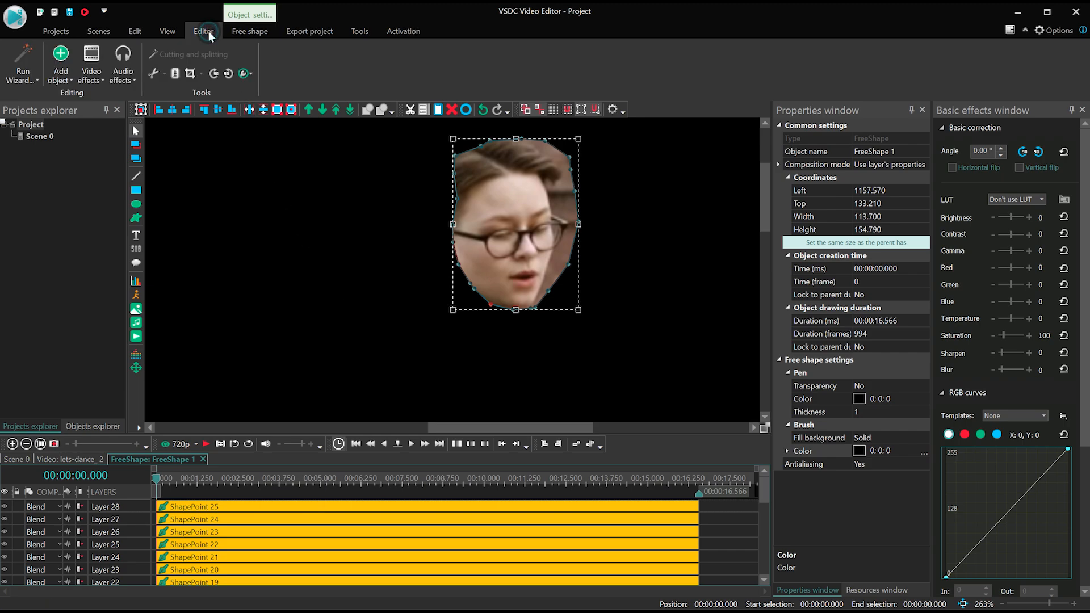
click(61, 62)
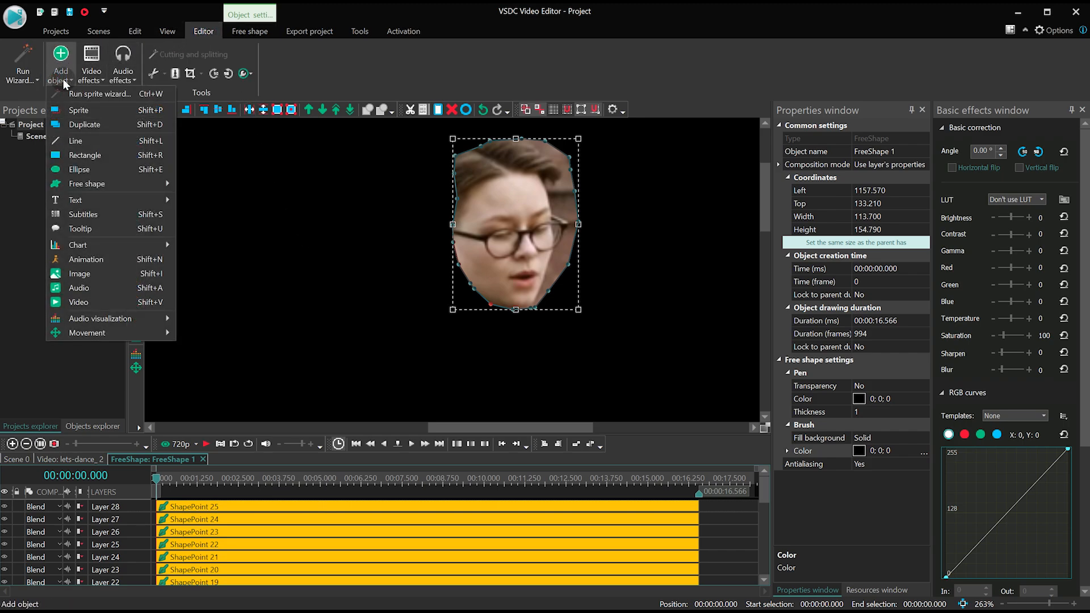
mouse_move(88, 332)
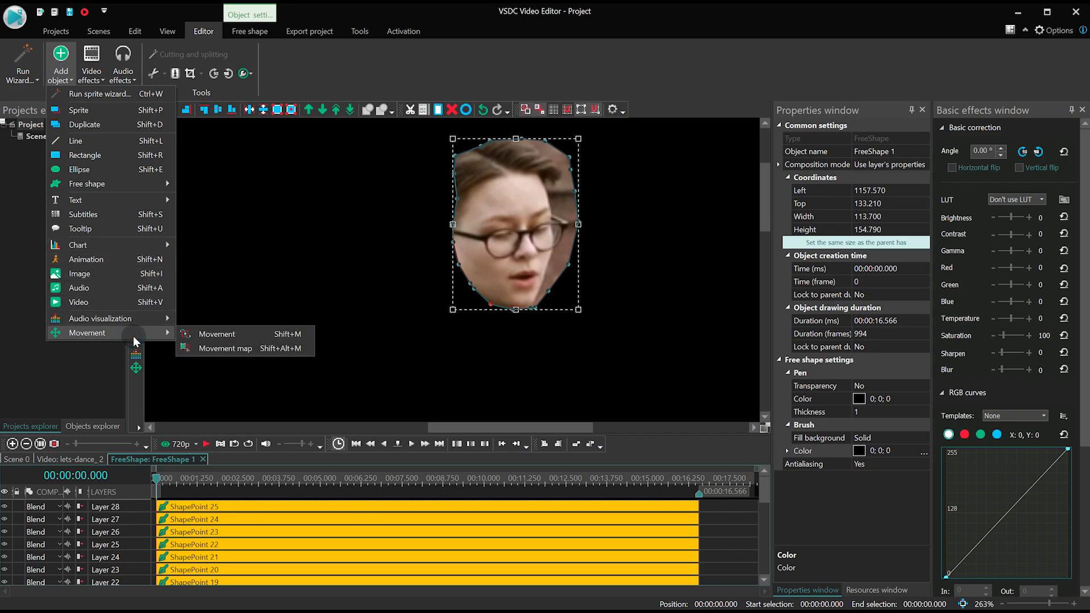
mouse_move(225, 349)
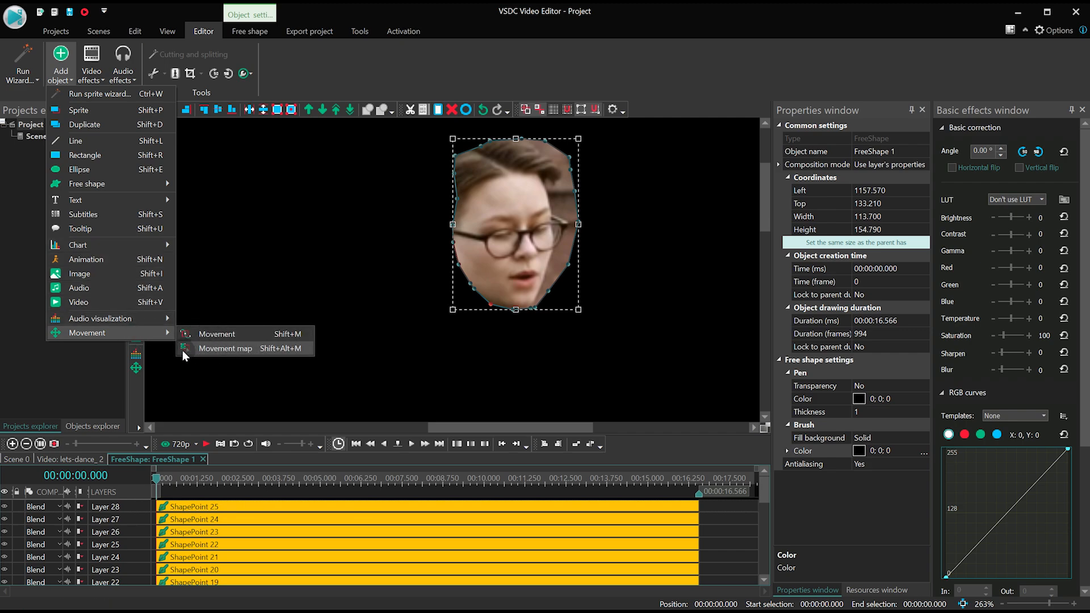
click(225, 348)
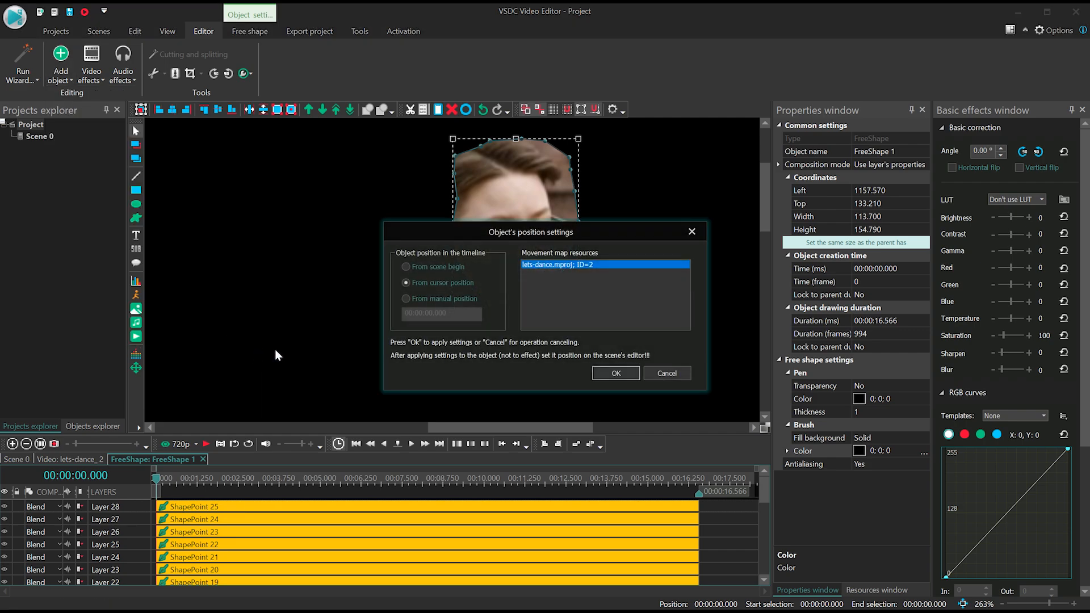
mouse_move(584, 307)
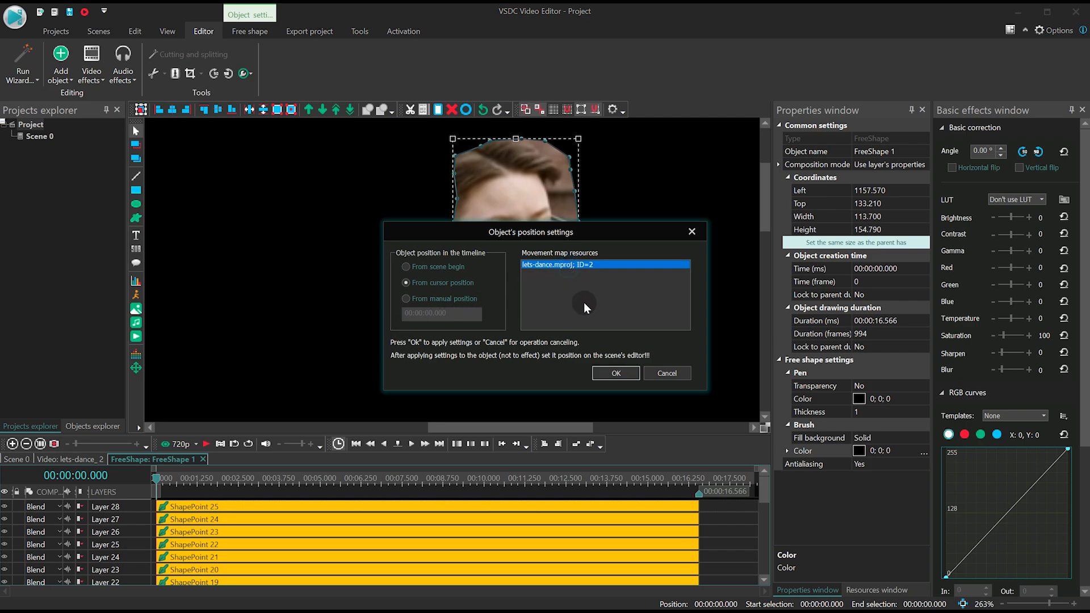
click(614, 373)
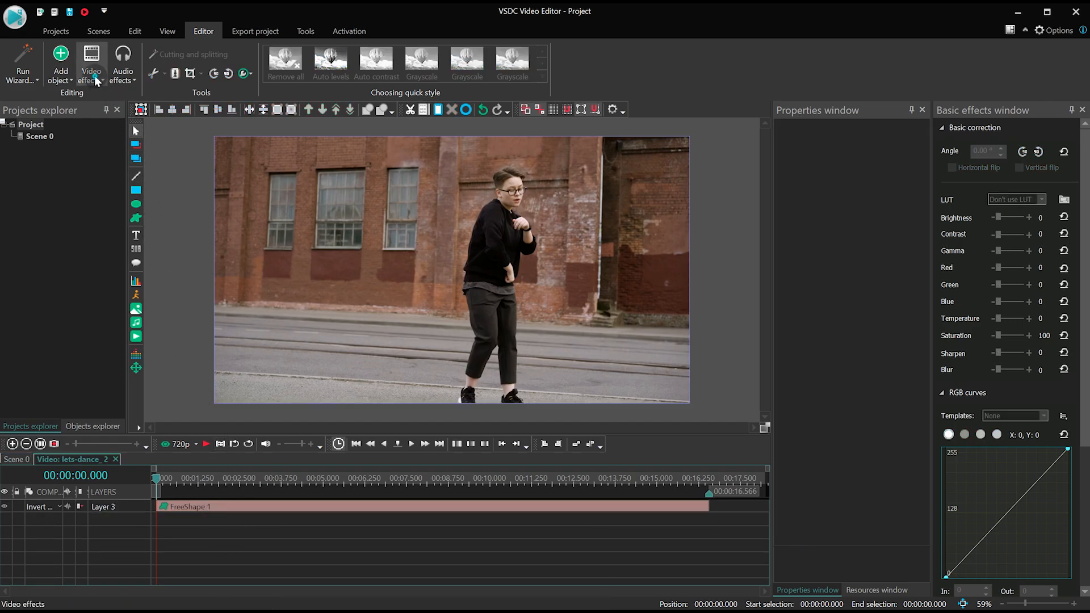
Step: Add Gaussian blur and Pixelize filters over the head mask
click(91, 62)
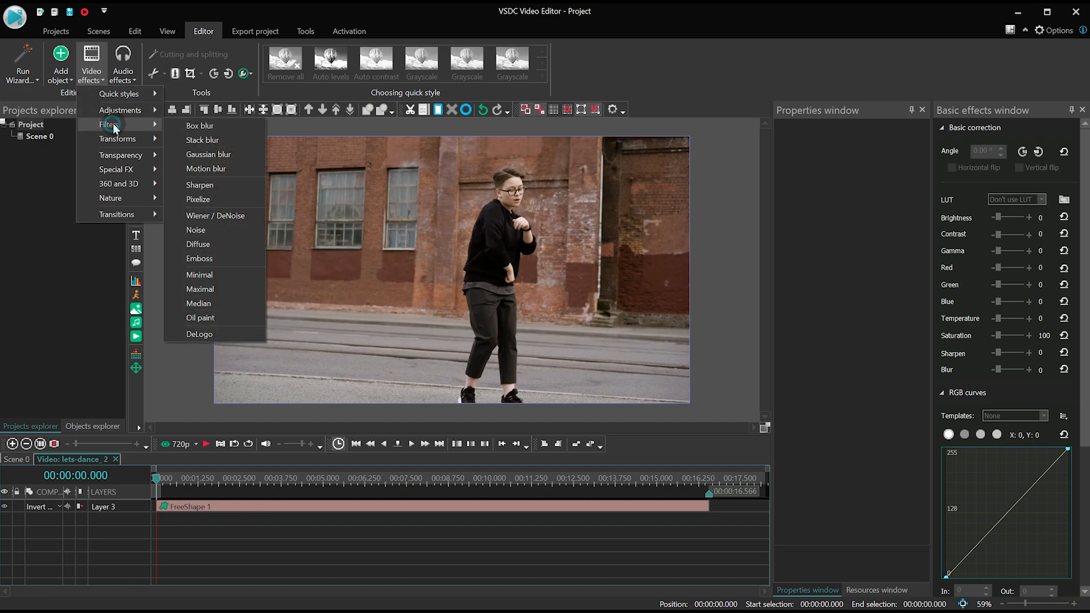
click(208, 154)
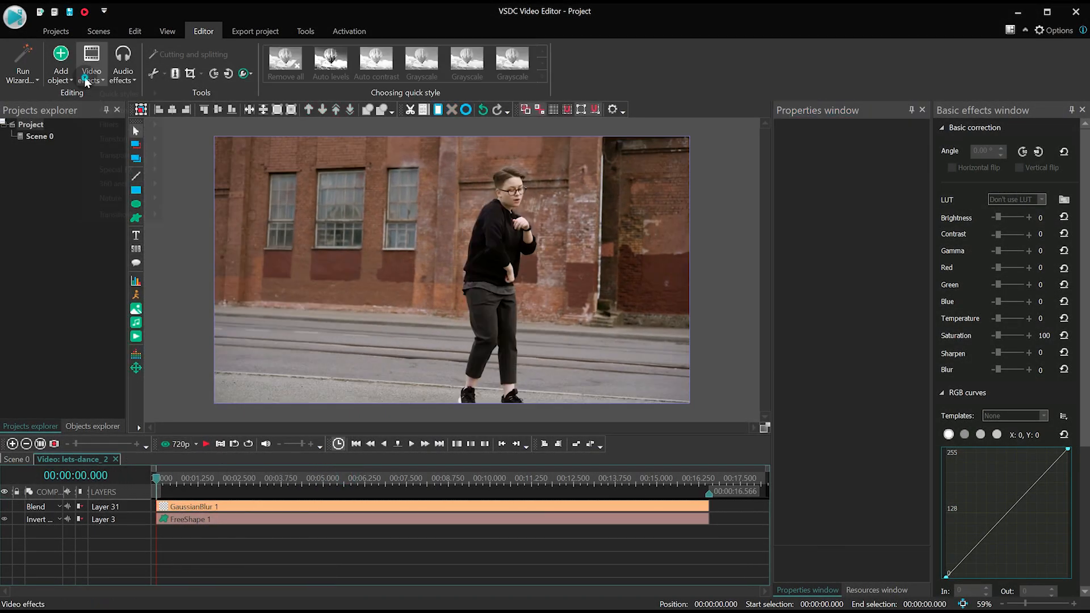
click(91, 66)
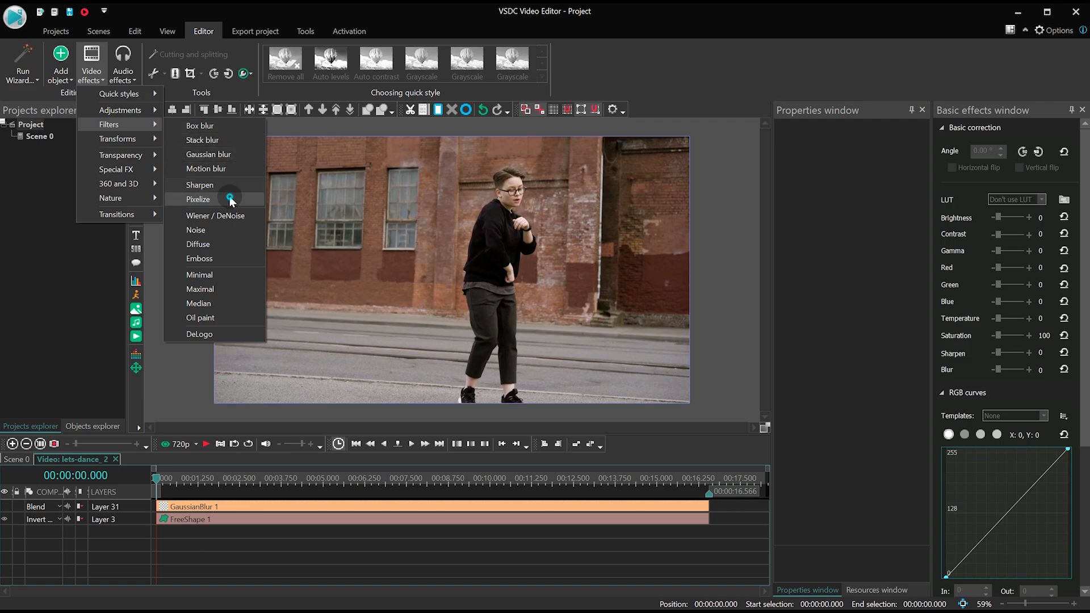
click(199, 199)
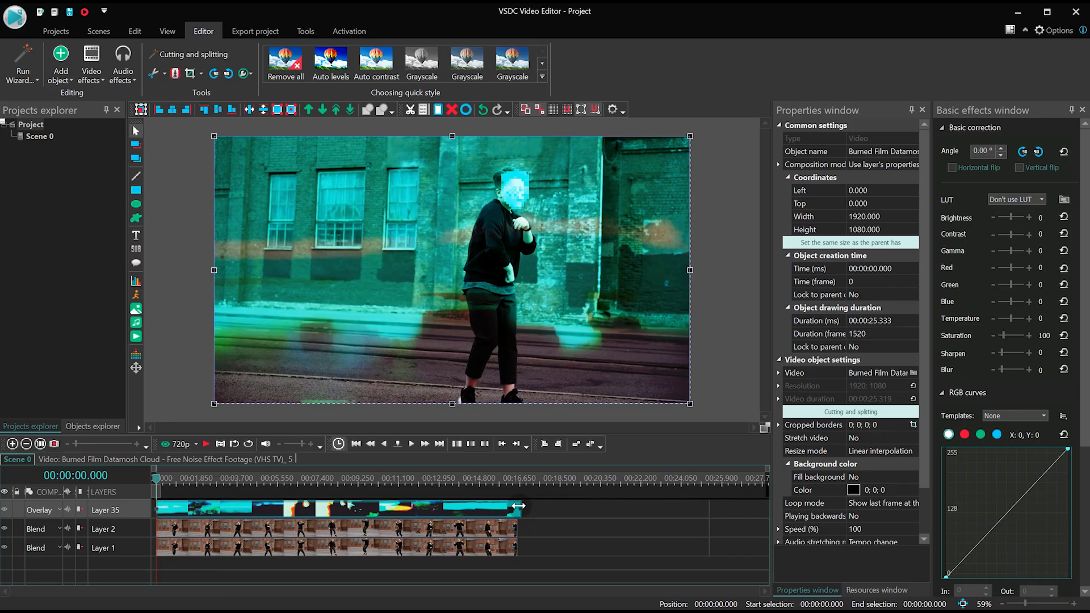
Step: Play back the masked, glitched dance composition to preview it
click(411, 444)
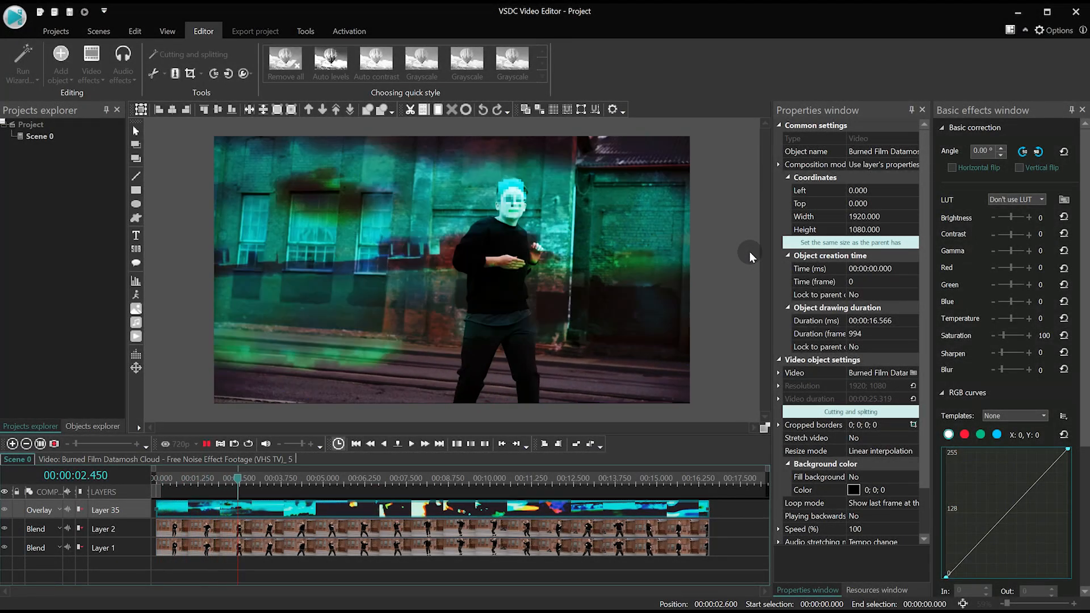